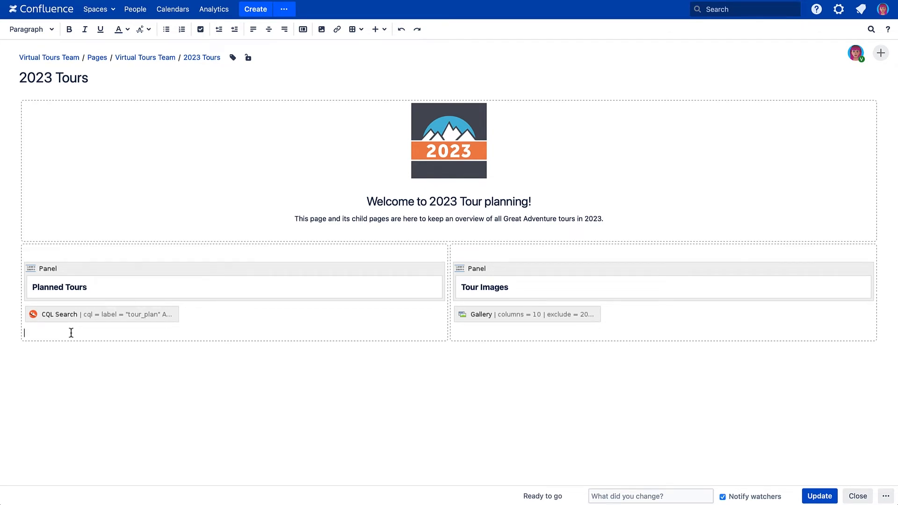
pyautogui.moveTo(212, 225)
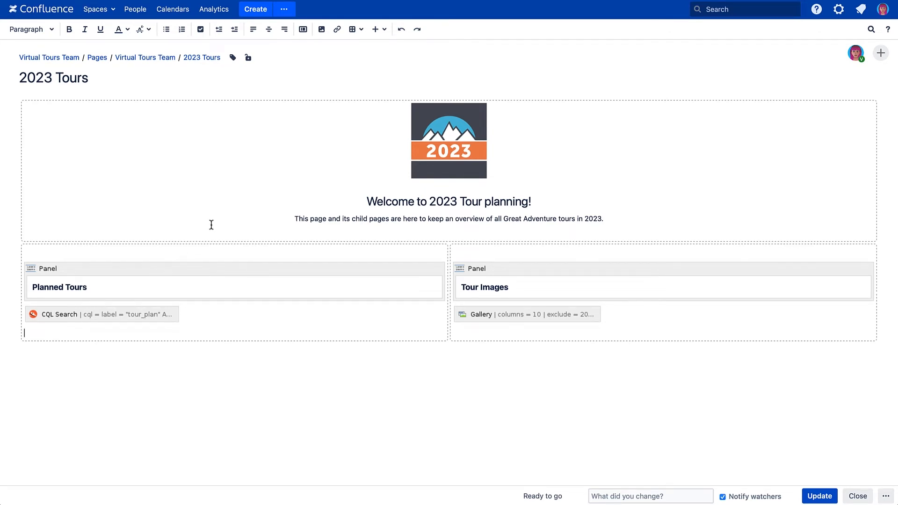
pyautogui.moveTo(377, 29)
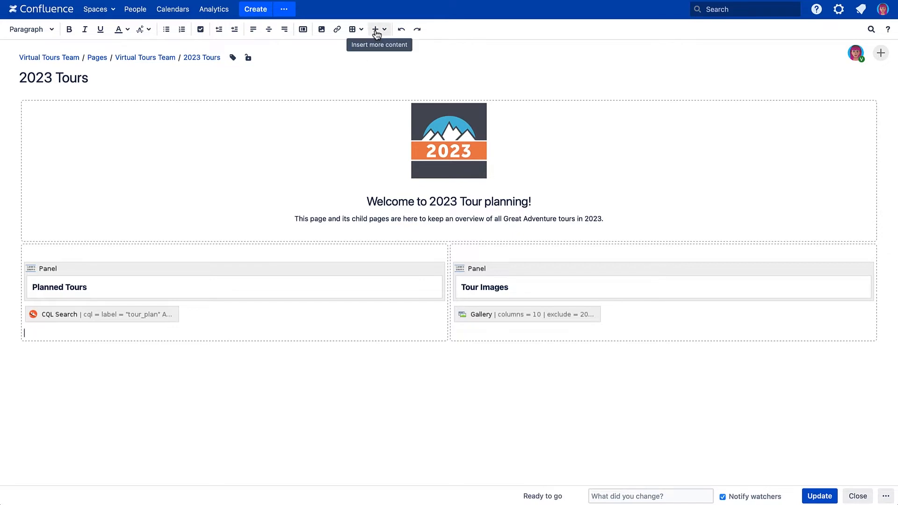
# - Show the editor's insert-content list of macro options on the 2023 Tours page
pyautogui.click(378, 28)
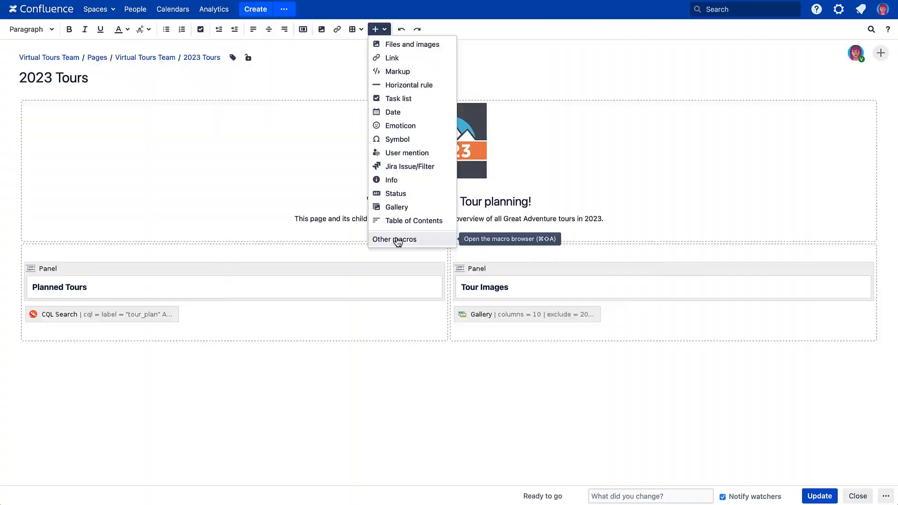
# - Find the Create Page macro via Other macros by searching 'Creat' and start configuring it
pyautogui.click(394, 240)
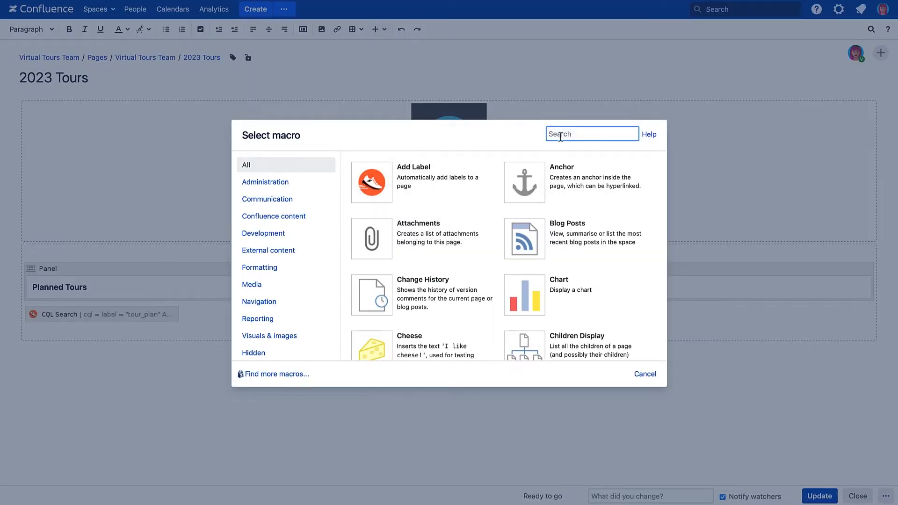
pyautogui.write('Creat')
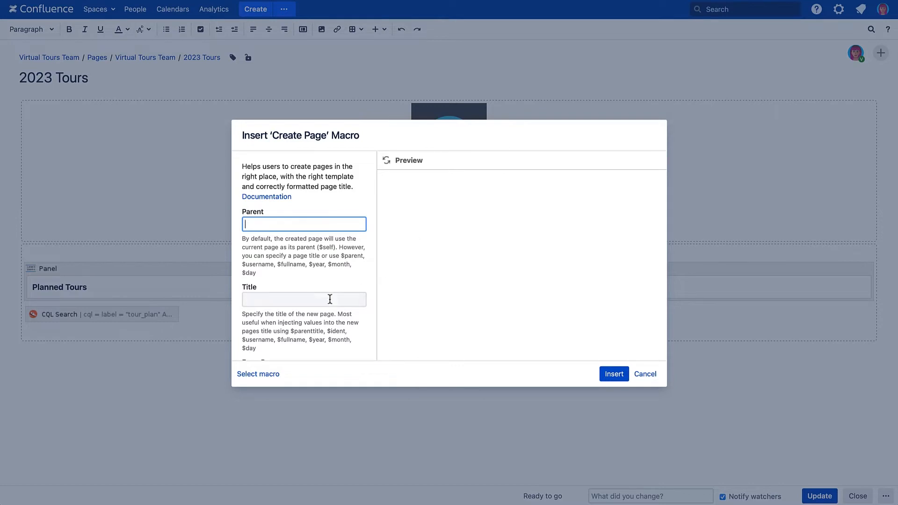
# - Give the macro the title 'Tour Plan: TOUR NAME' and labels 'tour_plan, 2023'
pyautogui.write('Tour Plan: TO')
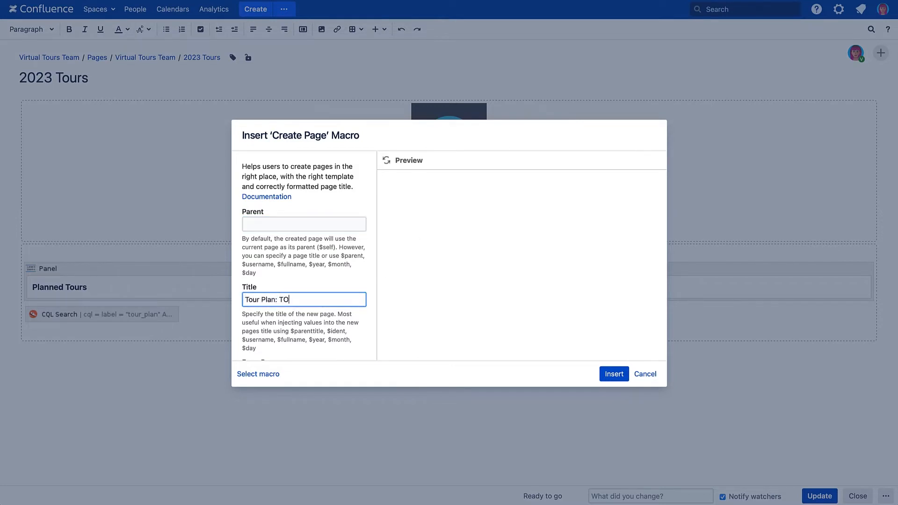
pyautogui.scroll(-3)
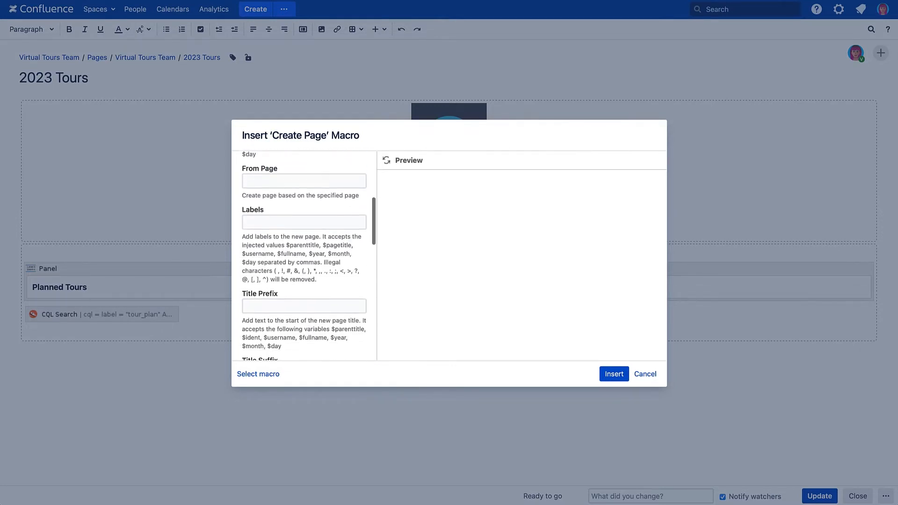
pyautogui.write('tour_plan, 2023')
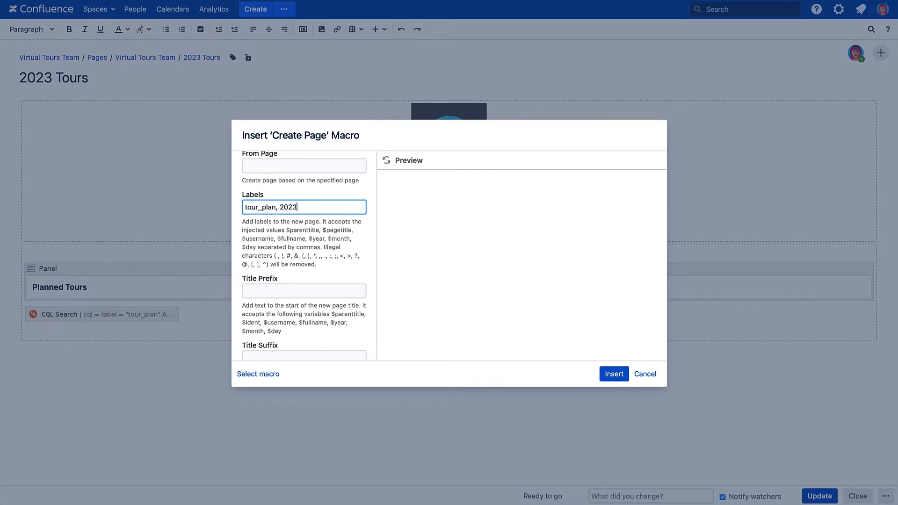
pyautogui.scroll(-3)
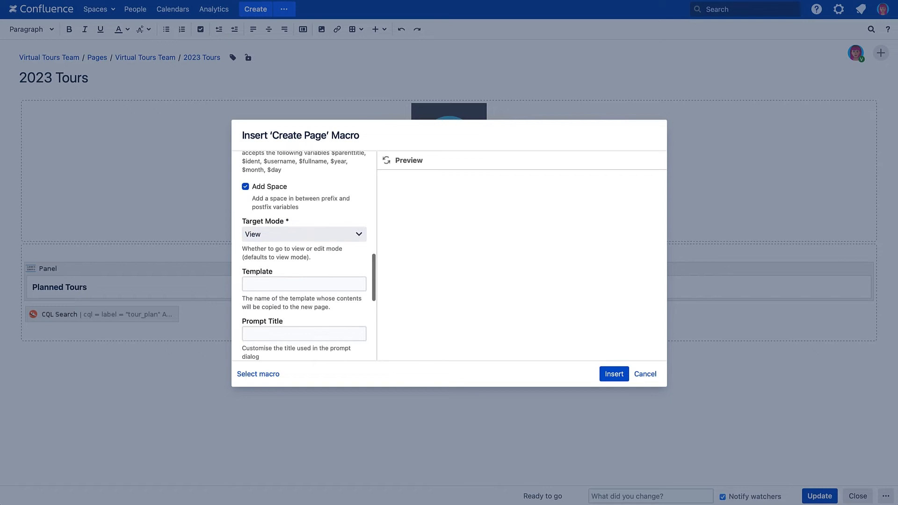
# - Keep Target Mode as View and set the template to 'Tour Plan'
pyautogui.click(303, 234)
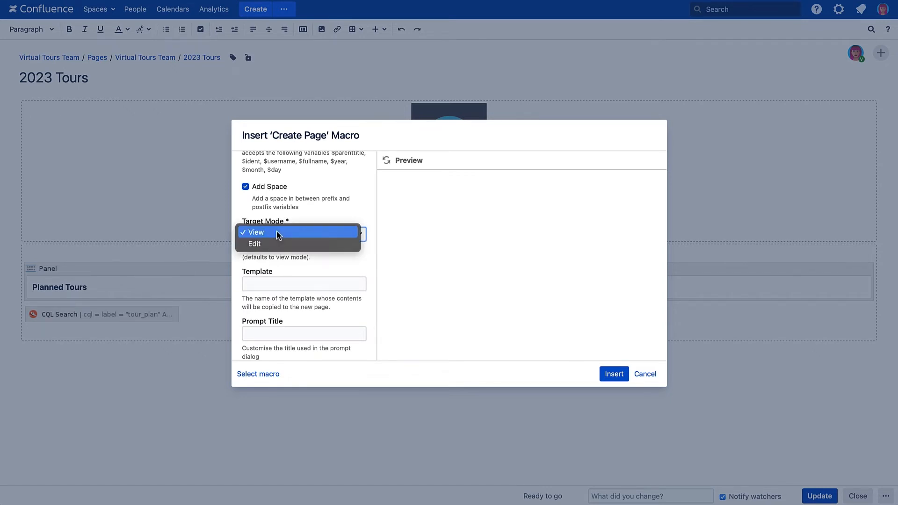
pyautogui.click(253, 232)
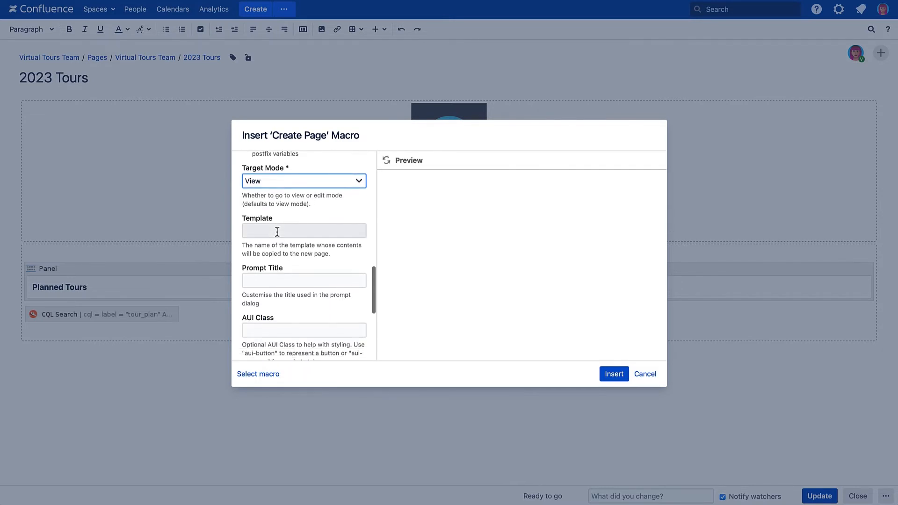
pyautogui.write('Tour Plan')
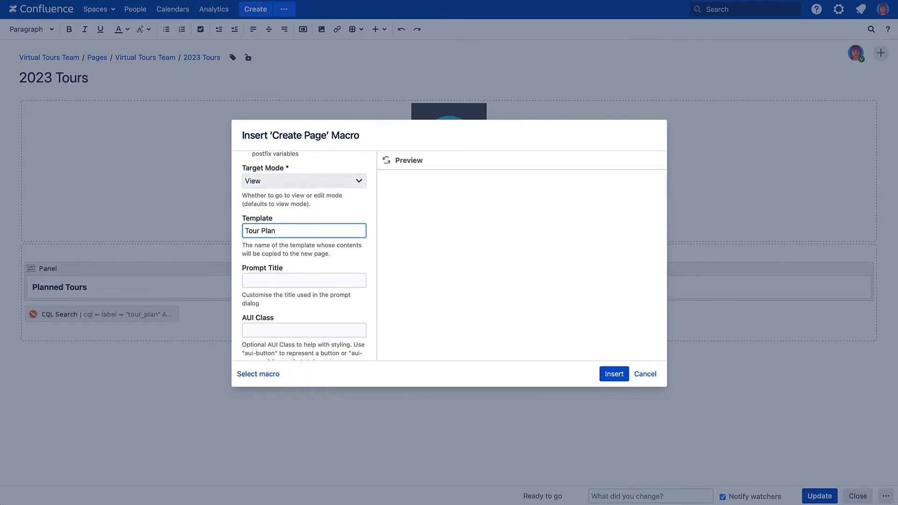
pyautogui.scroll(-3)
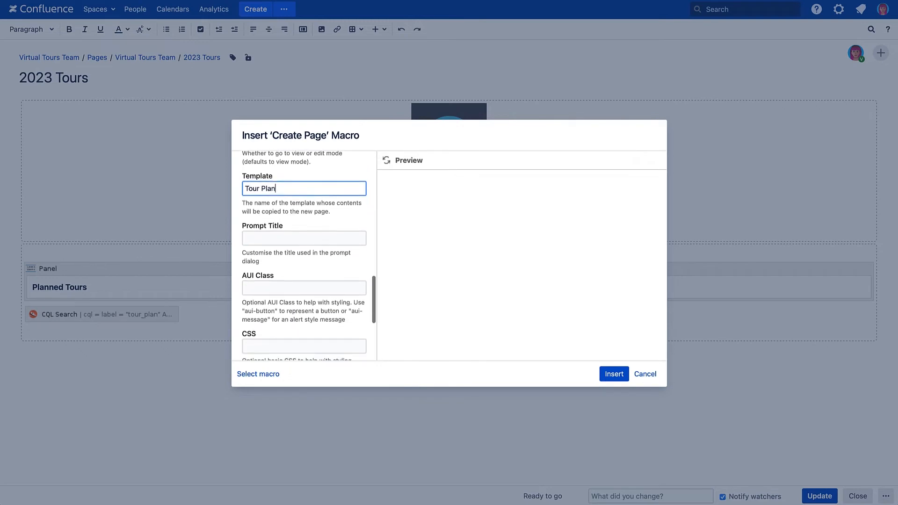
pyautogui.scroll(-3)
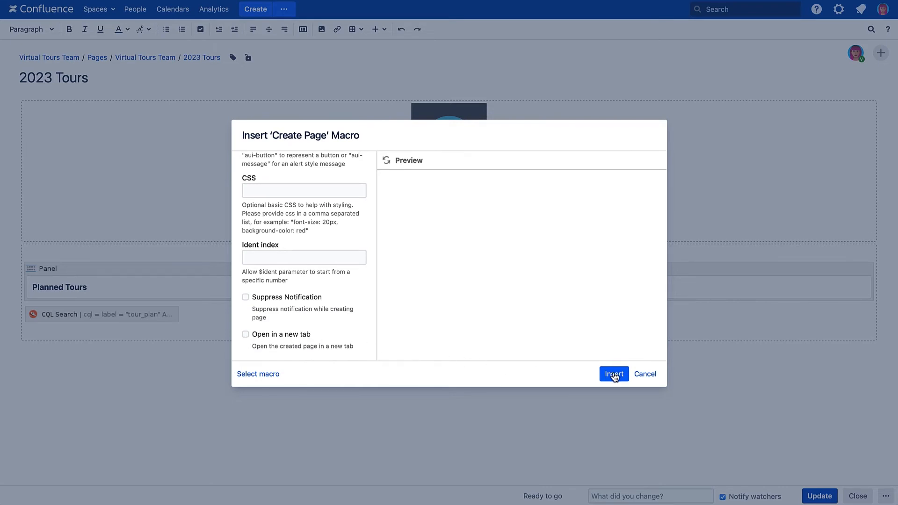
# - Insert the macro with body text 'Add Tour Plan' and publish the 2023 Tours page
pyautogui.click(614, 374)
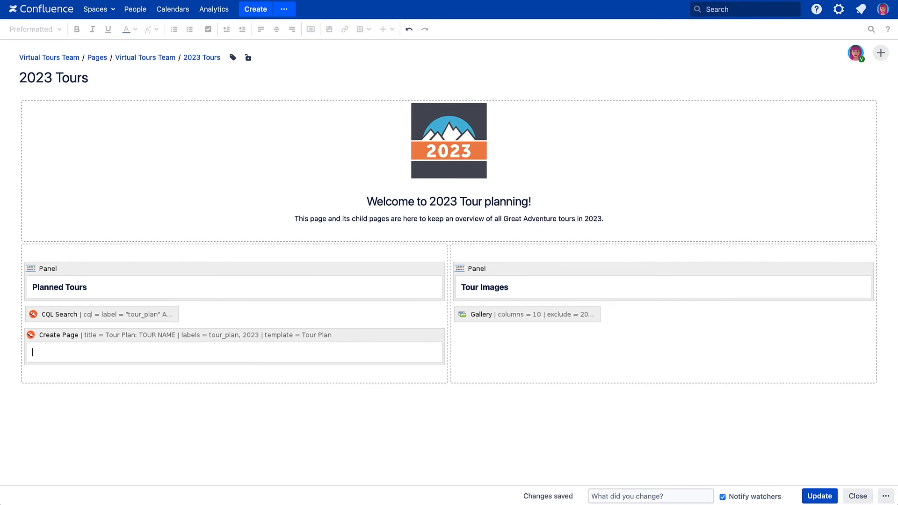
pyautogui.write('Add Tour P')
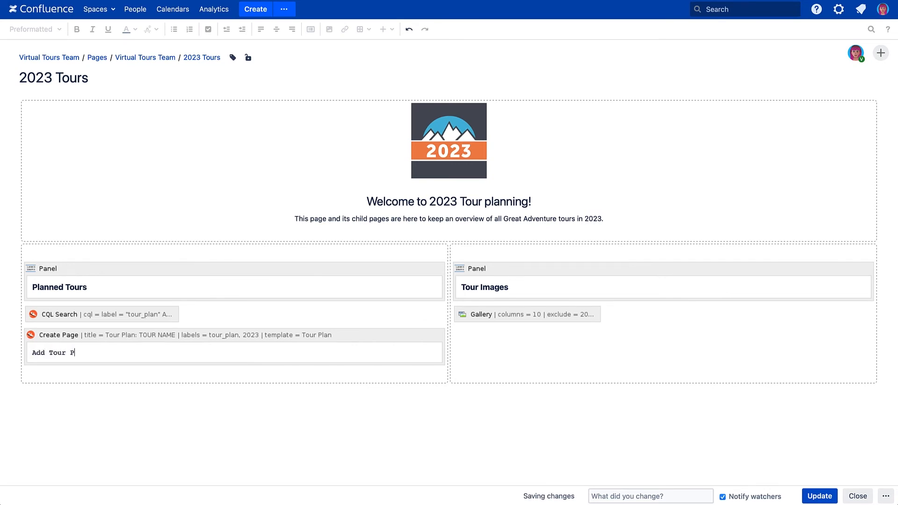
pyautogui.write('lan')
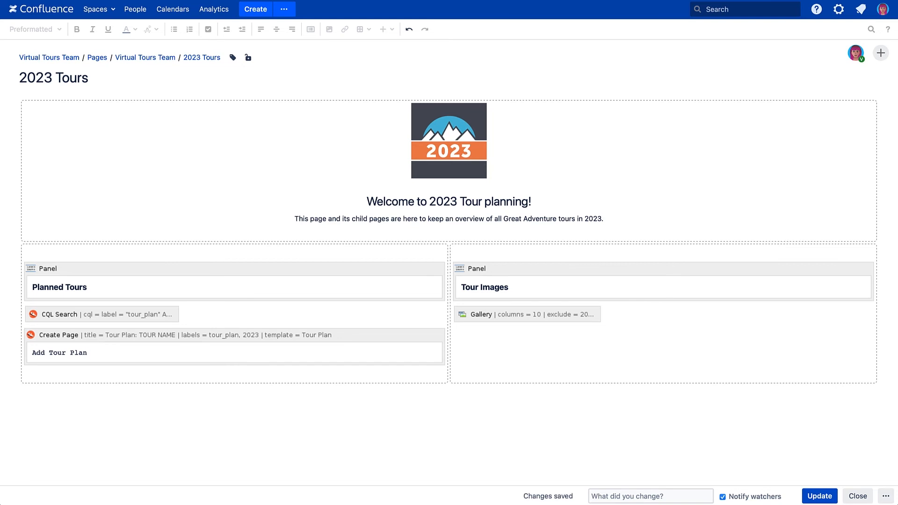
pyautogui.moveTo(715, 415)
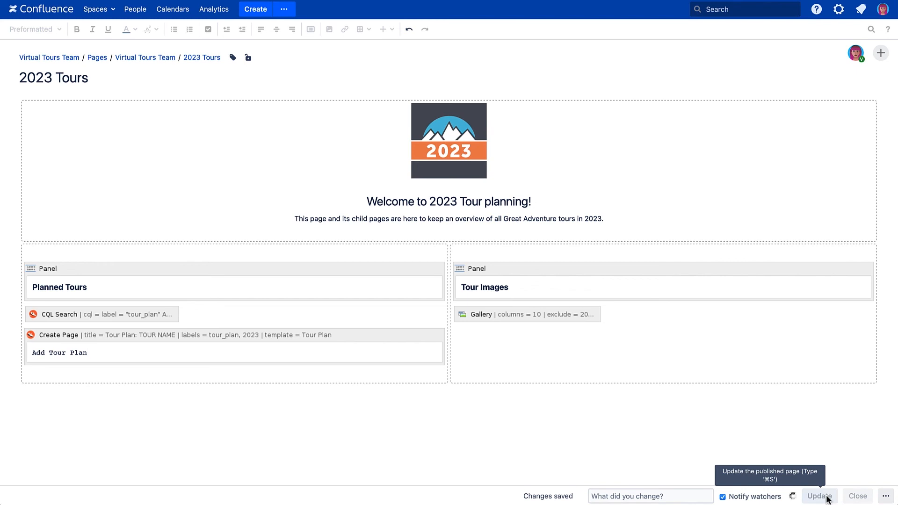
pyautogui.click(820, 496)
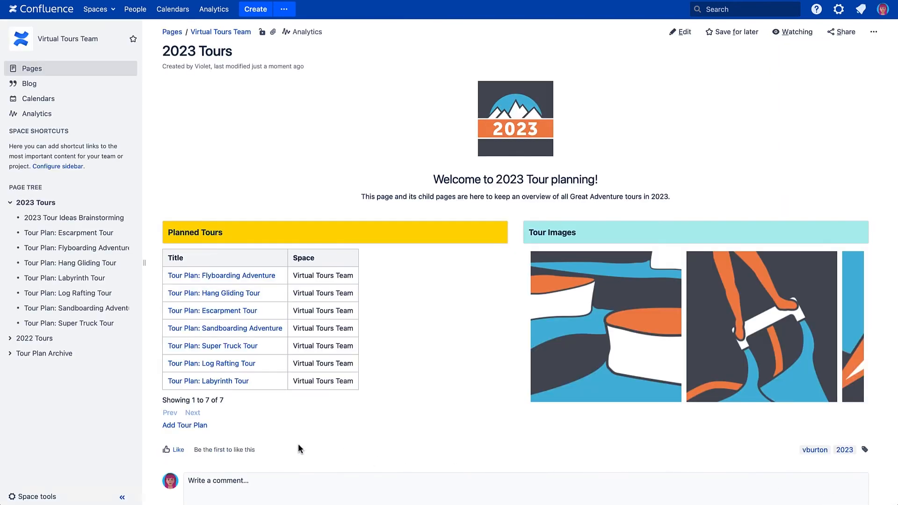